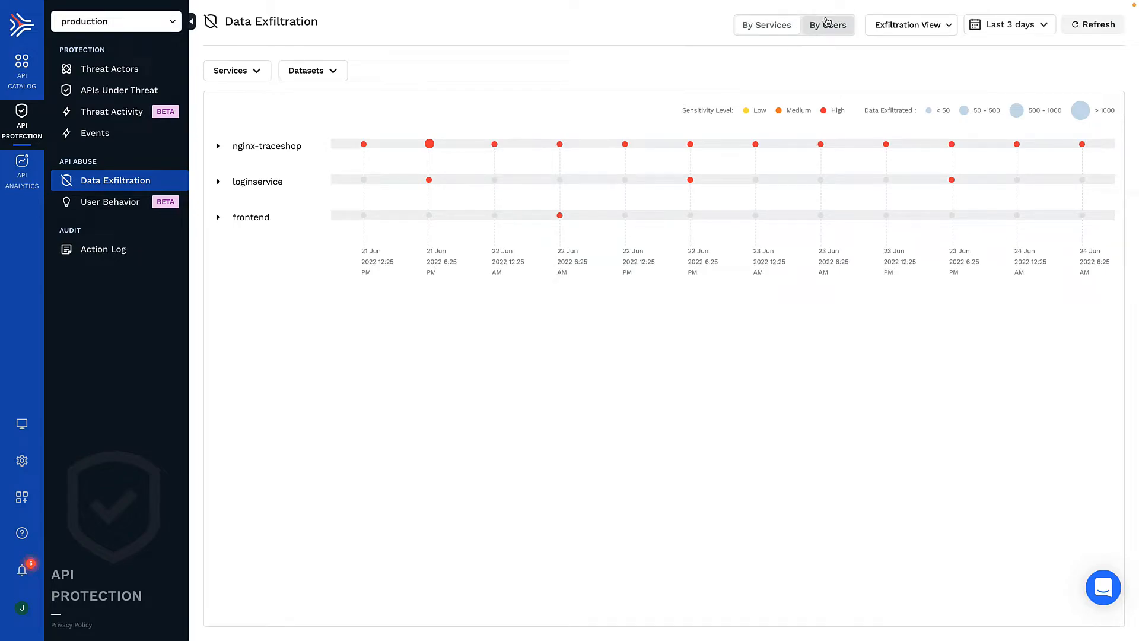
# Step: Group data exfiltration by users to show the PCI DSS and Personal Info dataset counts
pyautogui.click(827, 24)
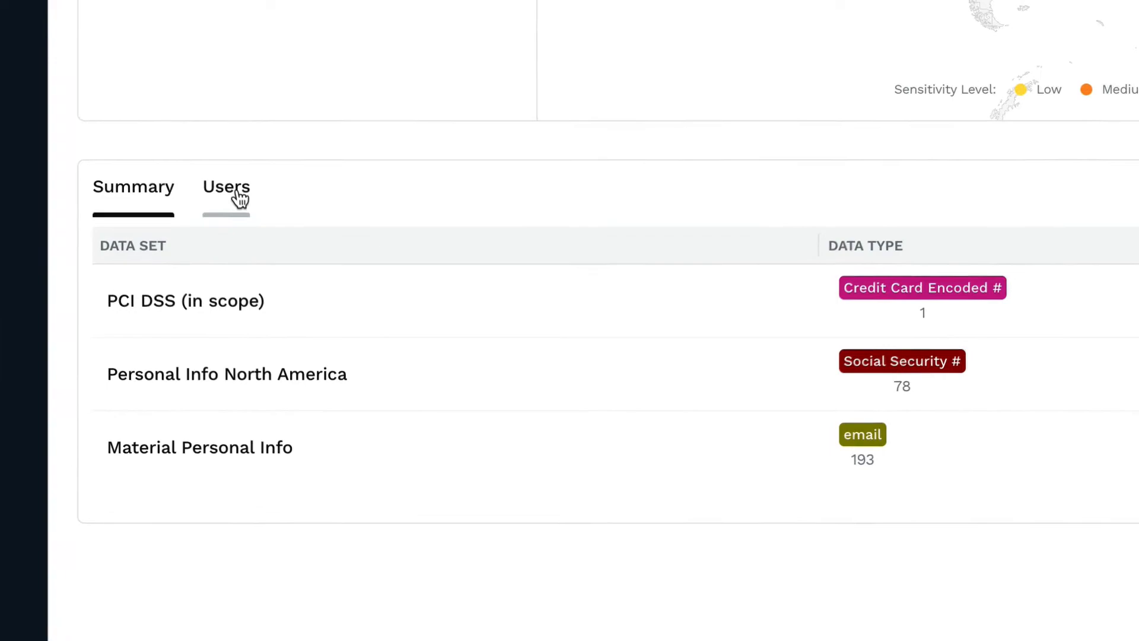
# Step: List the exfiltrating users and expand one user's entry to see its data types and source
pyautogui.click(226, 185)
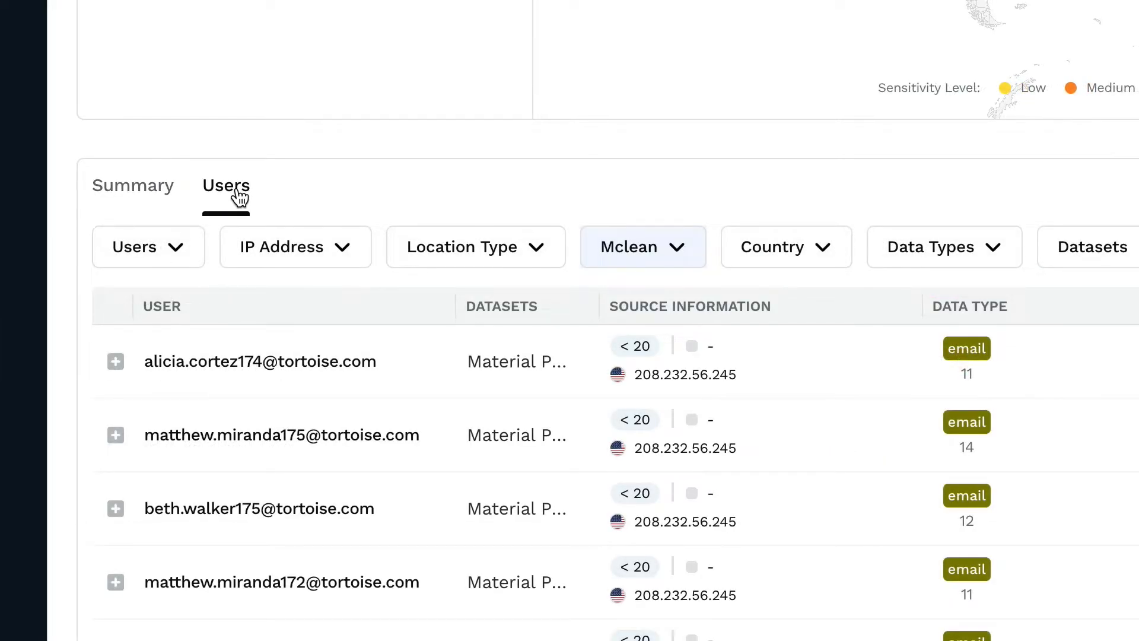
pyautogui.scroll(-3)
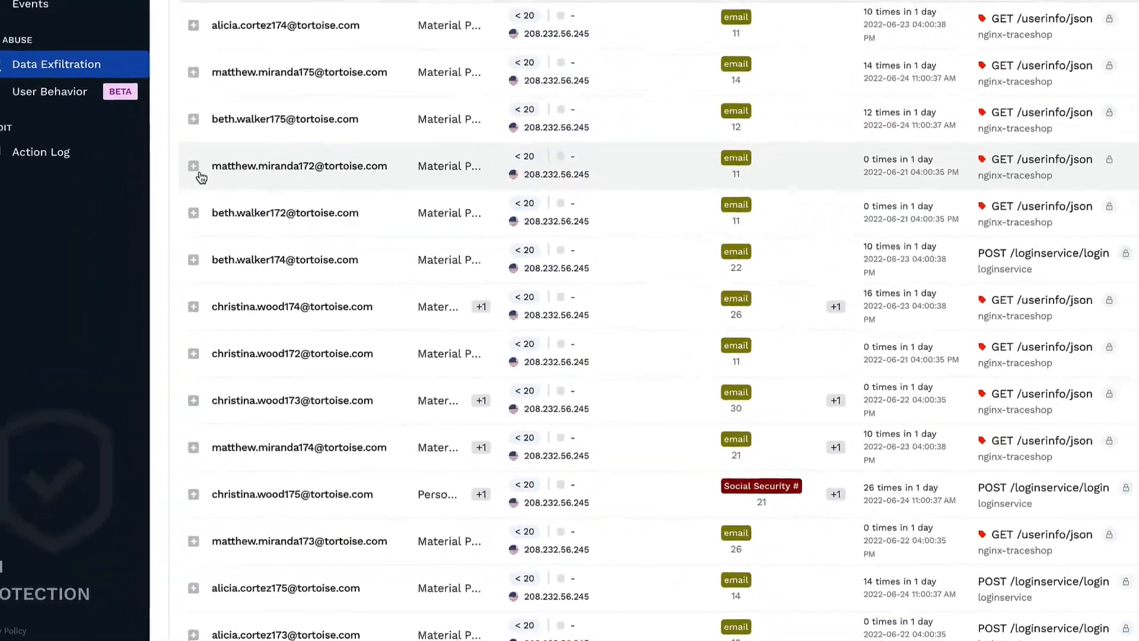
pyautogui.click(193, 165)
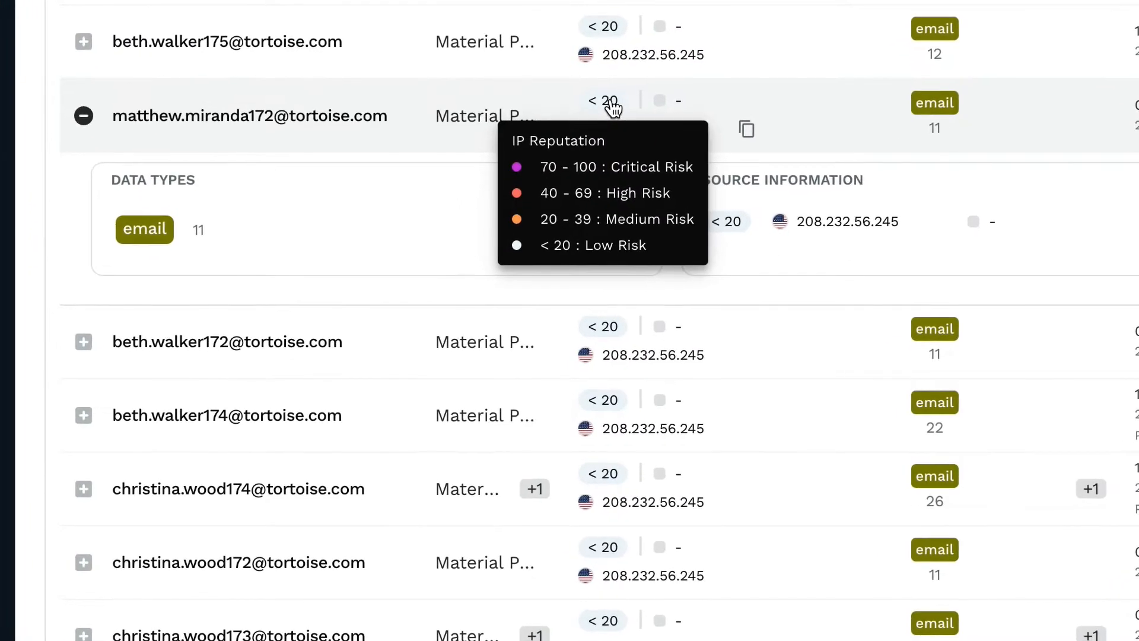
pyautogui.moveTo(747, 107)
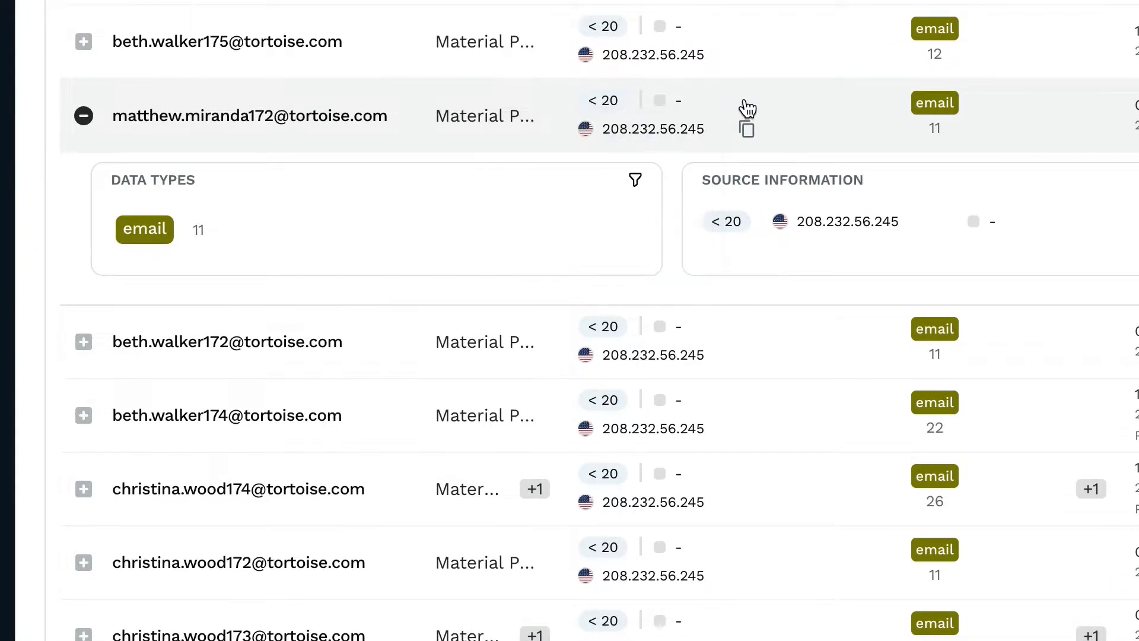
pyautogui.scroll(-3)
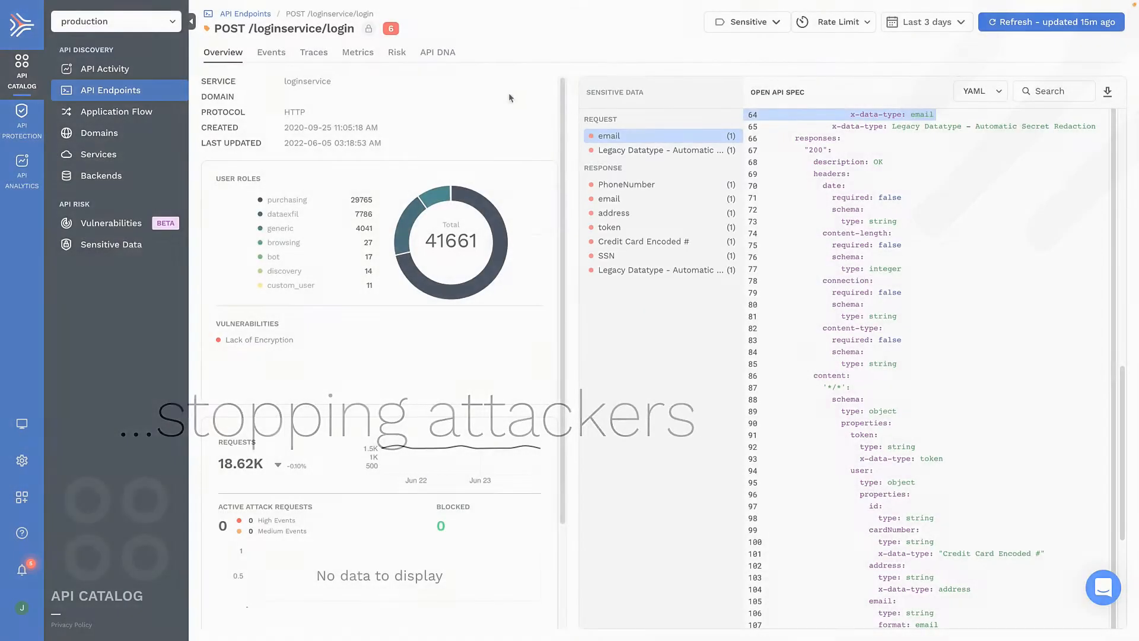
# Step: Open POST /loginservice/login and jump its spec to the Legacy Datatype request and token response
pyautogui.click(747, 22)
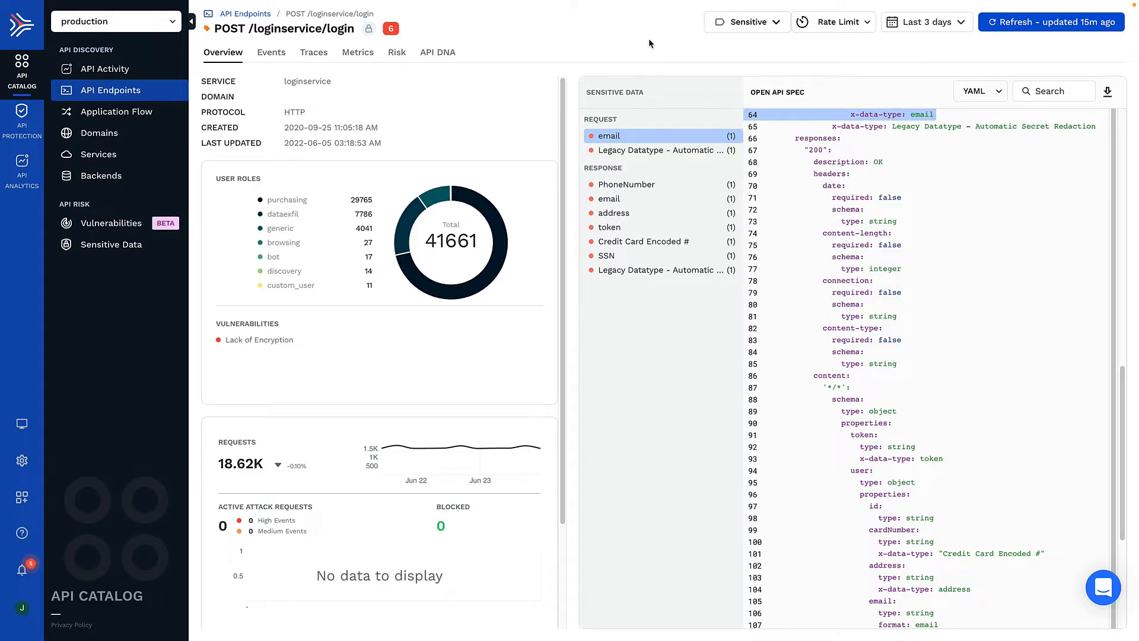
pyautogui.click(657, 150)
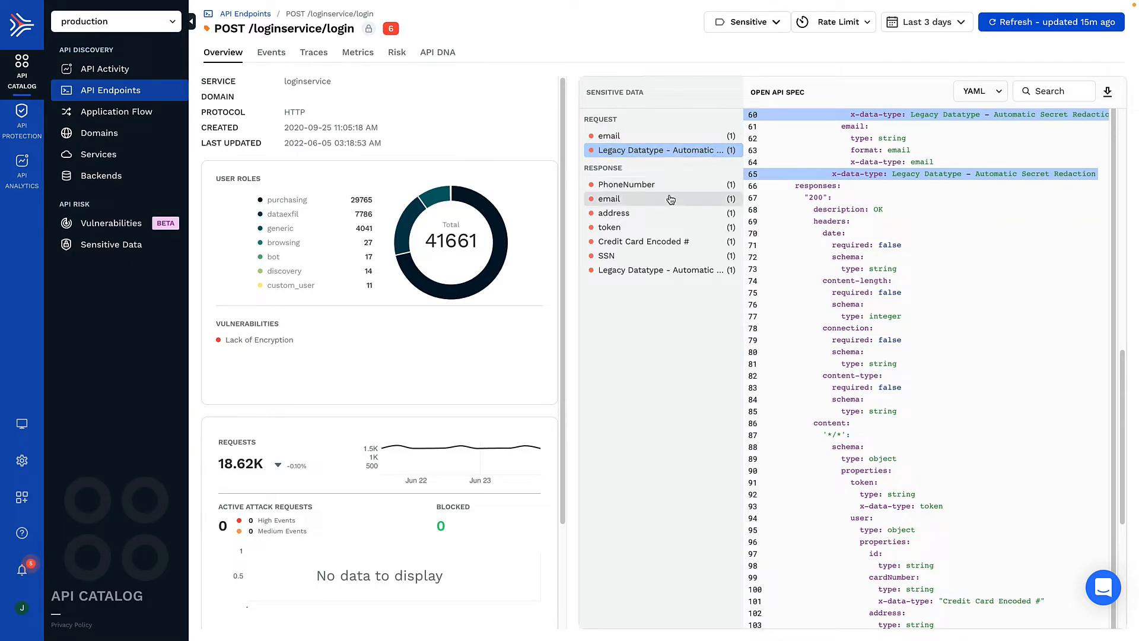
pyautogui.click(609, 227)
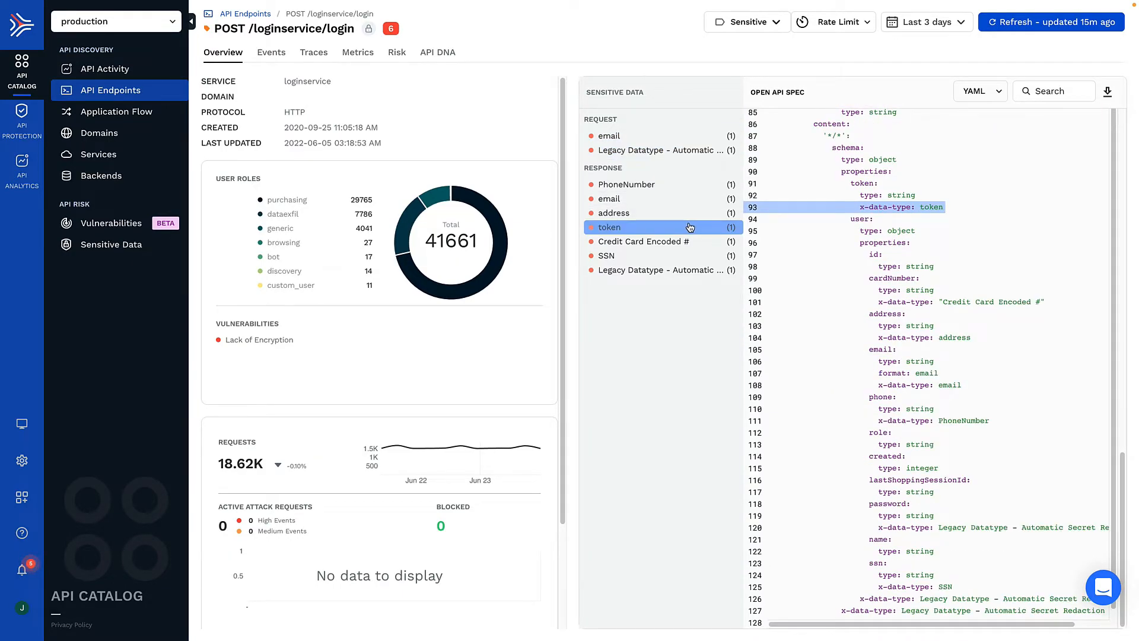